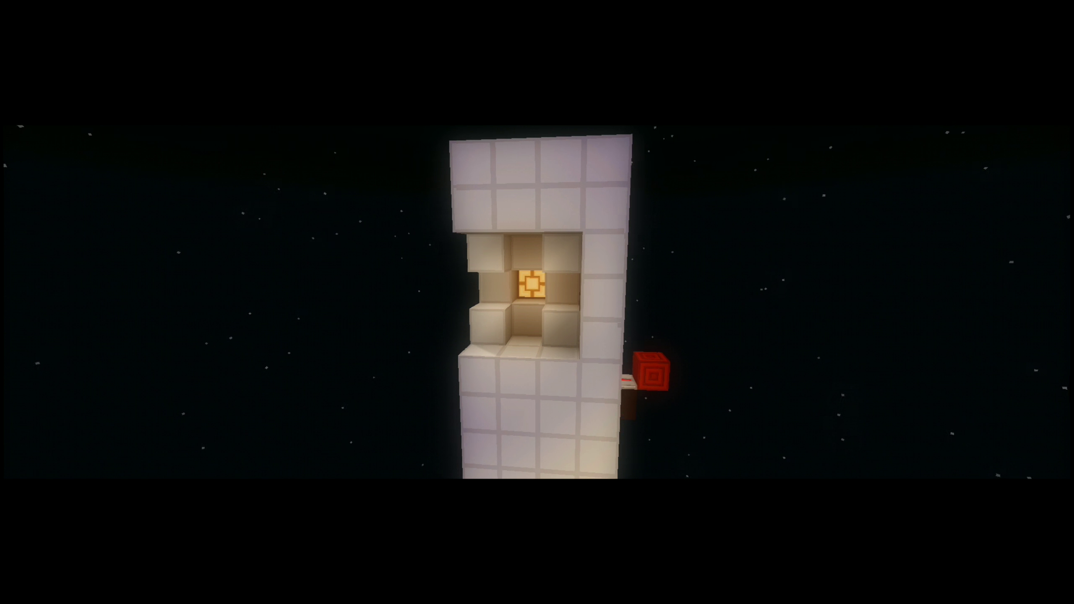
pyautogui.moveTo(537, 302)
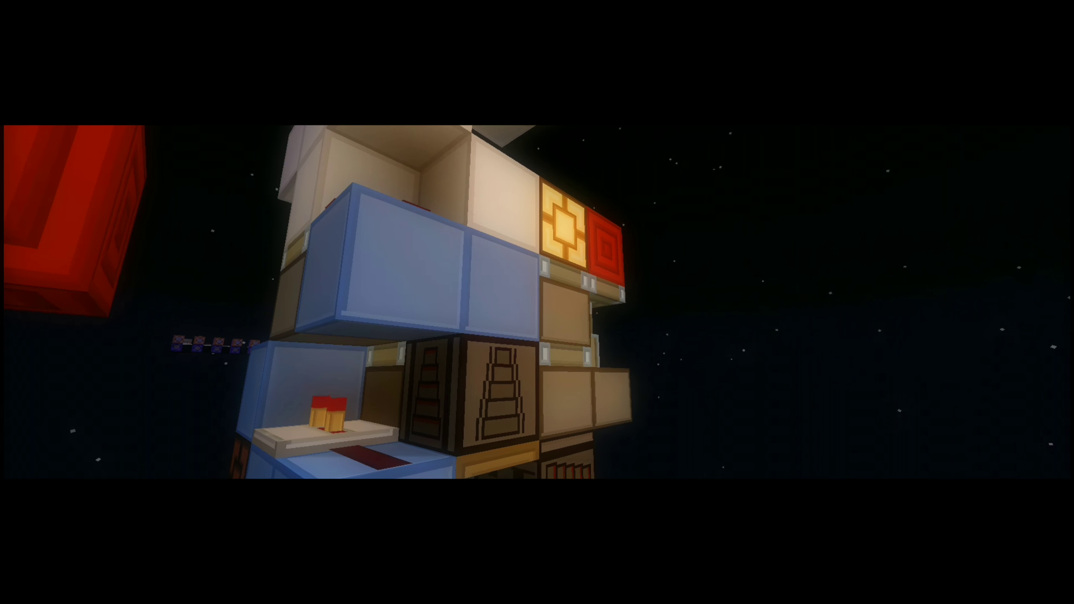
pyautogui.moveTo(537, 302)
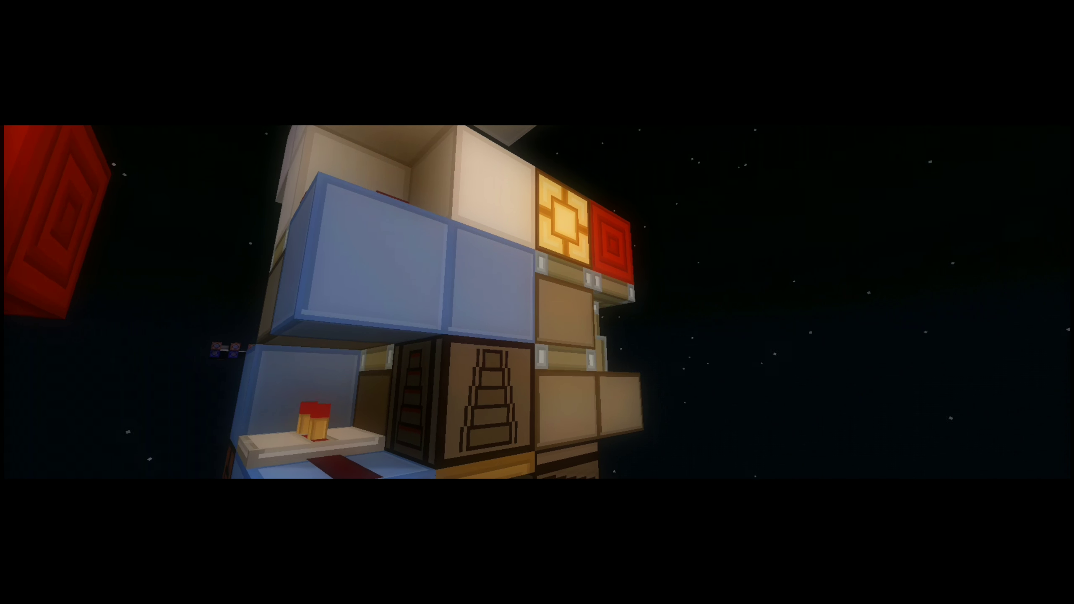
pyautogui.moveTo(537, 302)
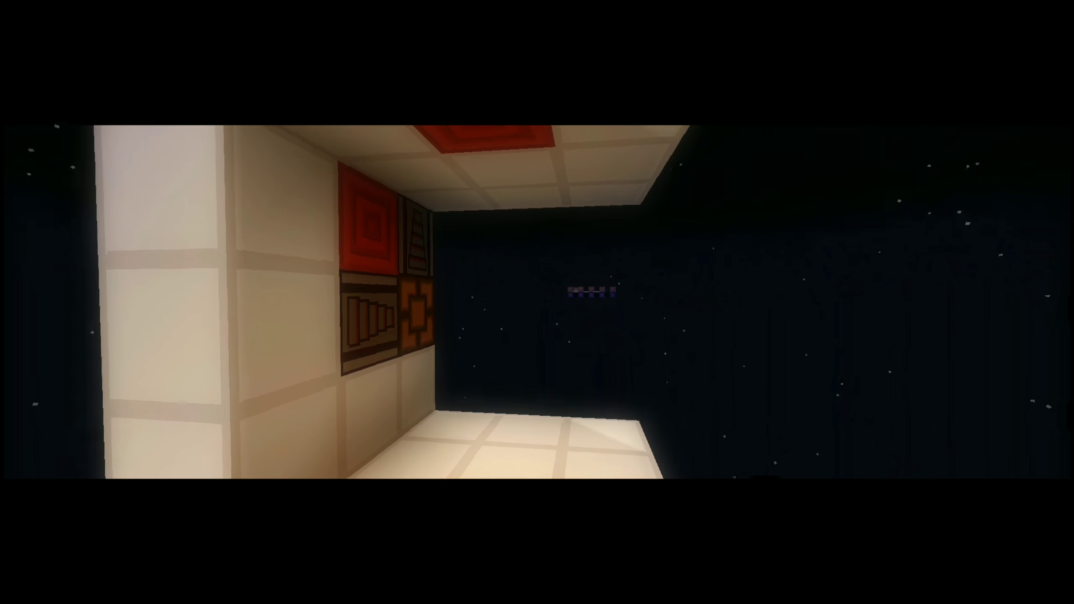
pyautogui.moveTo(537, 302)
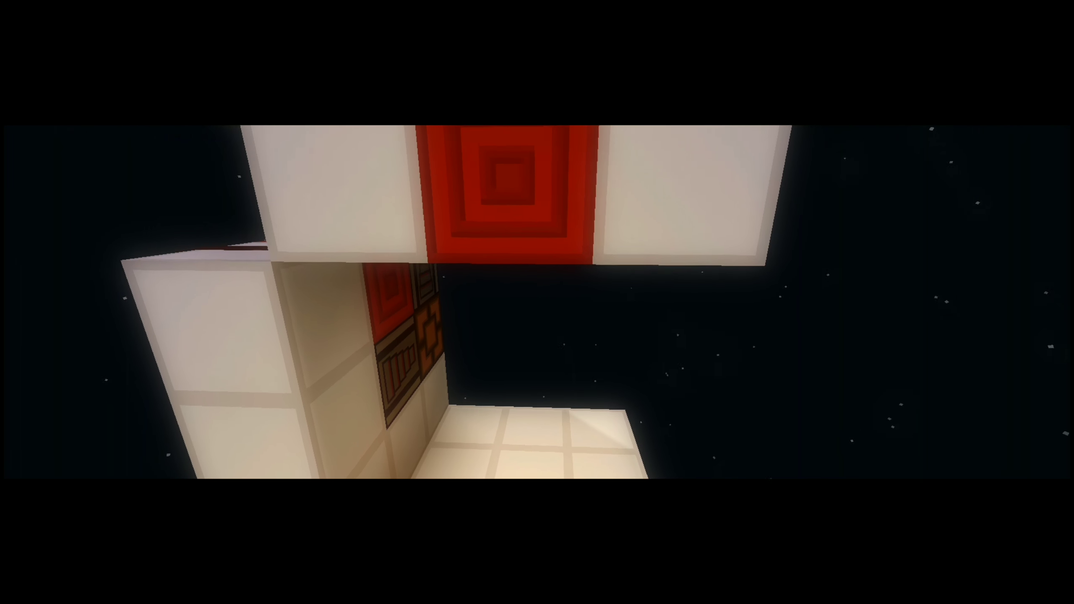
pyautogui.moveTo(537, 302)
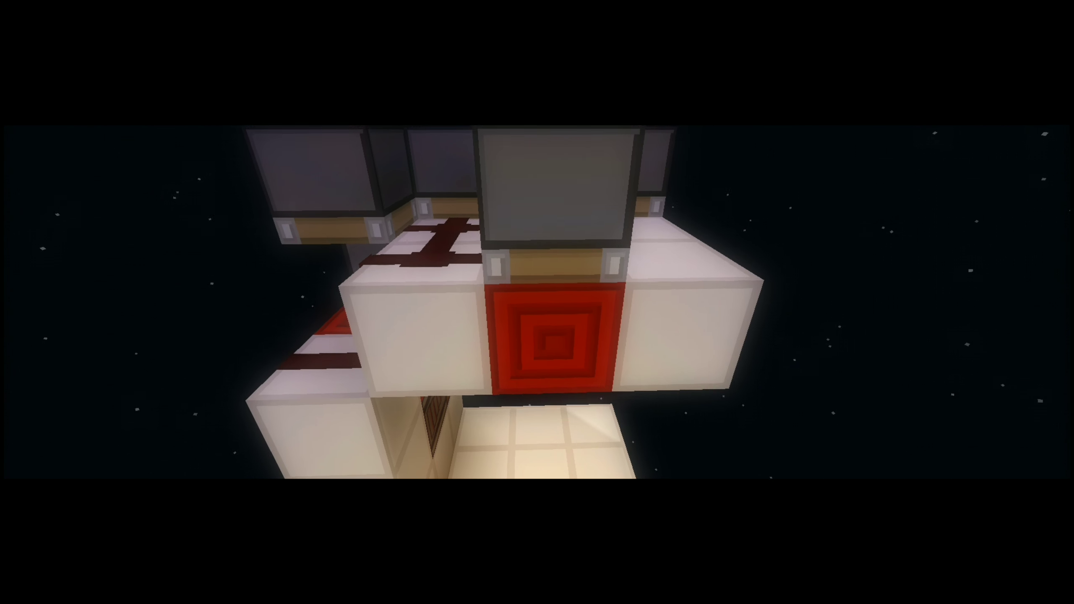
pyautogui.moveTo(536, 301)
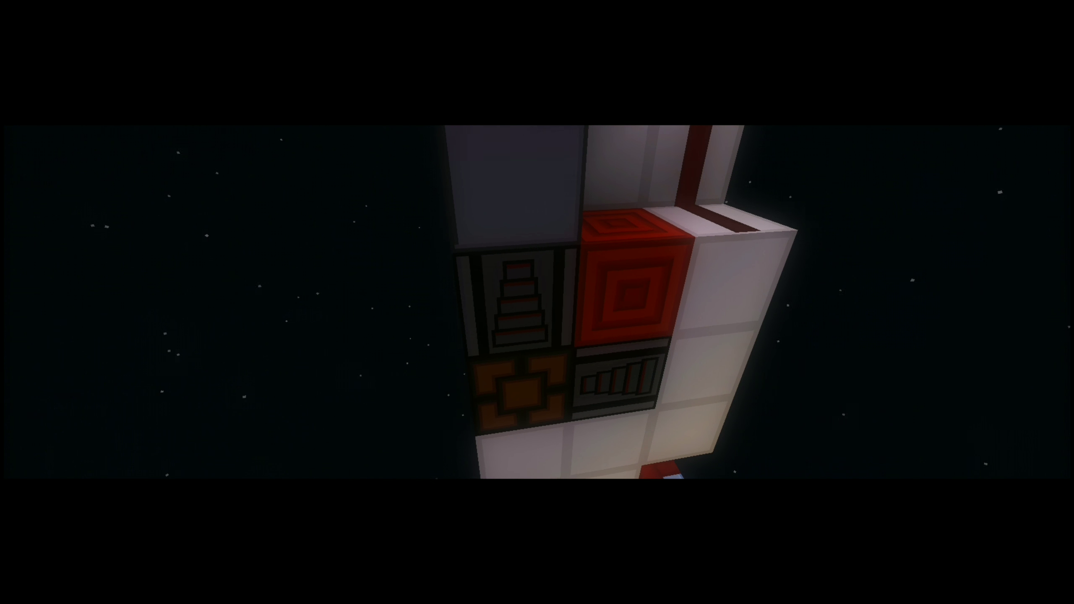
pyautogui.moveTo(537, 301)
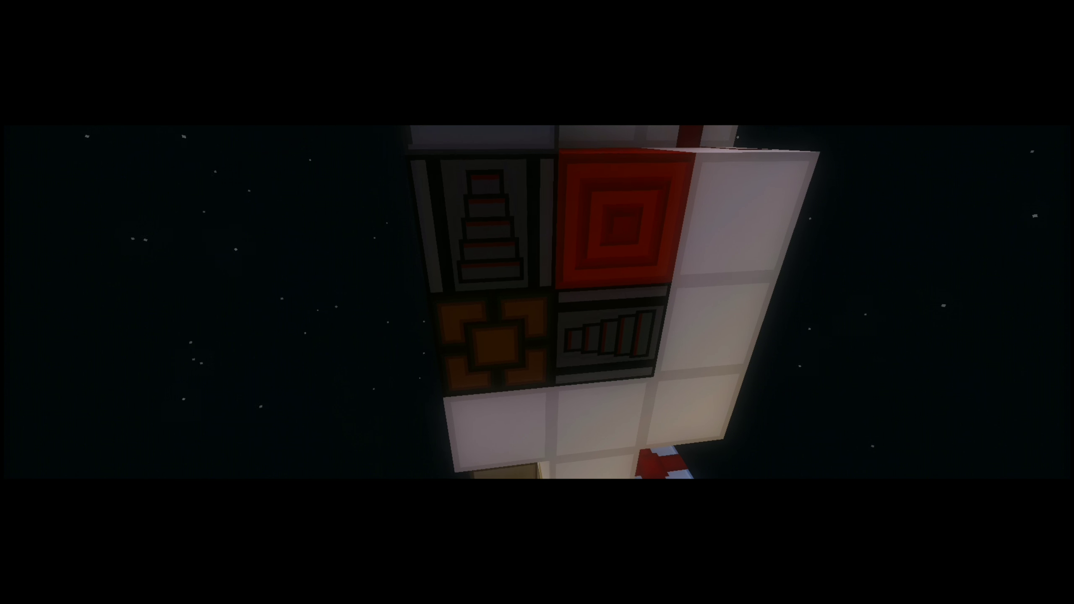
pyautogui.moveTo(537, 302)
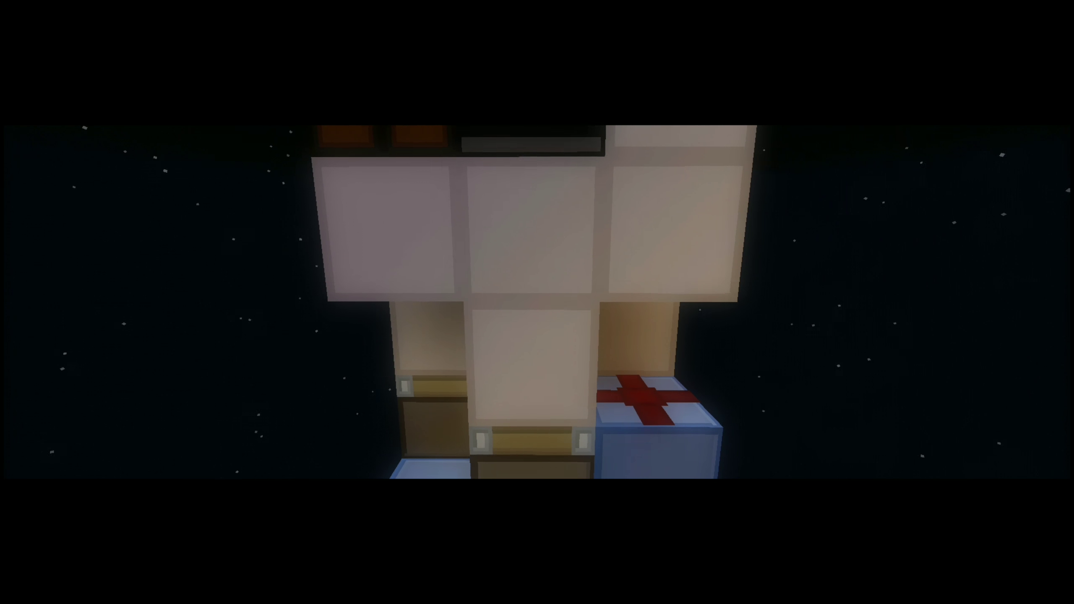
pyautogui.moveTo(537, 302)
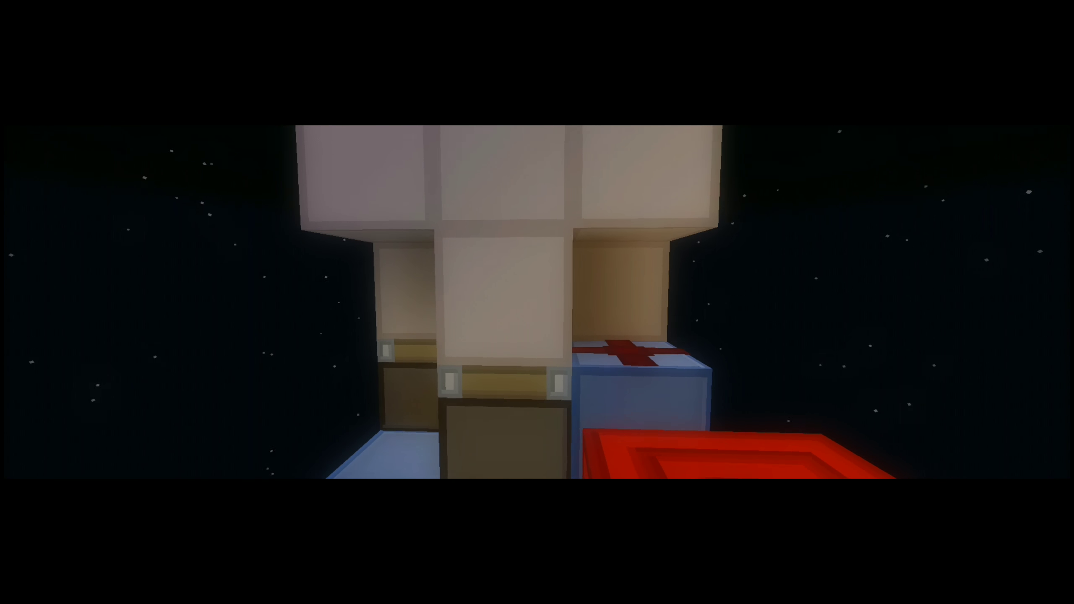
pyautogui.moveTo(537, 302)
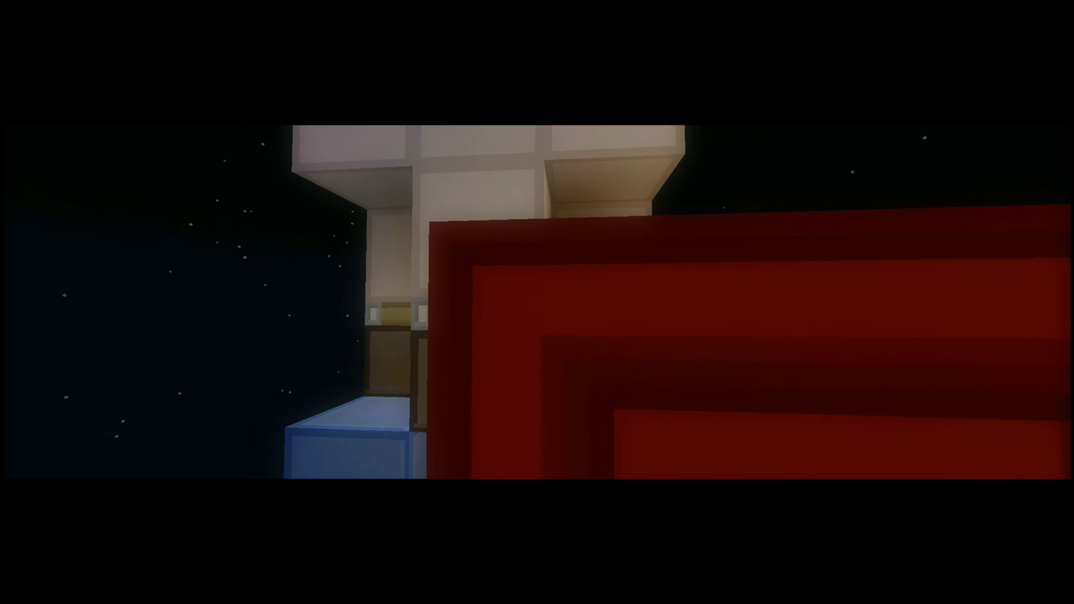
pyautogui.moveTo(537, 308)
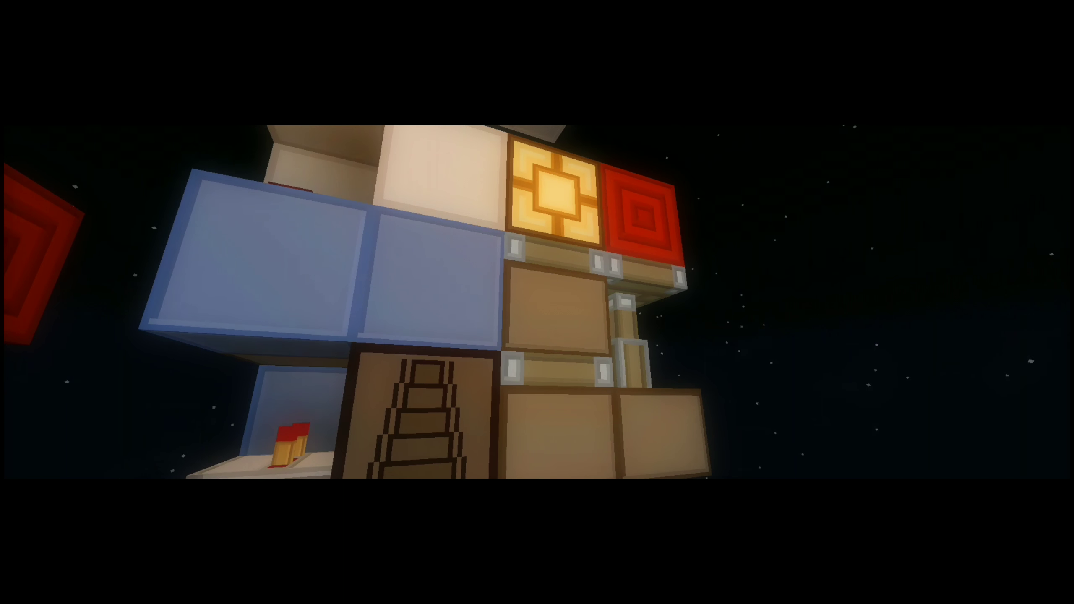
pyautogui.moveTo(537, 301)
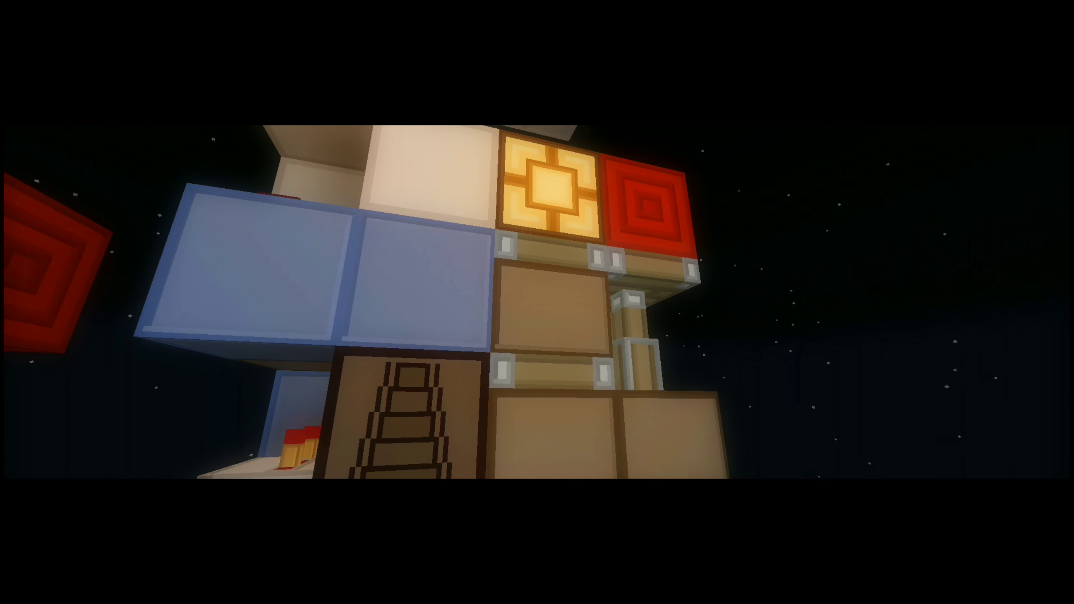
pyautogui.moveTo(537, 302)
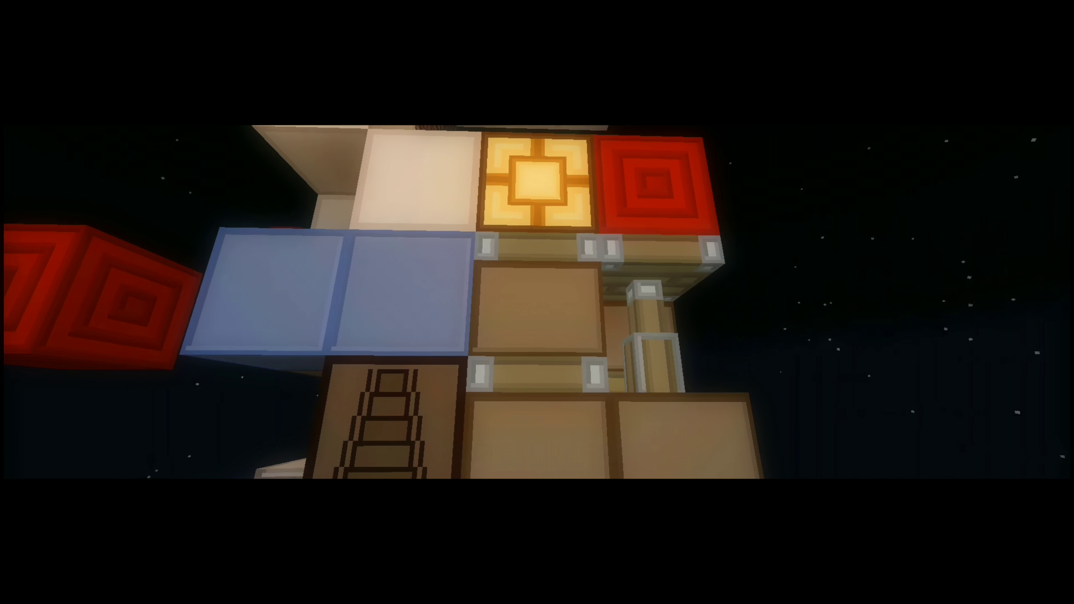
pyautogui.moveTo(537, 302)
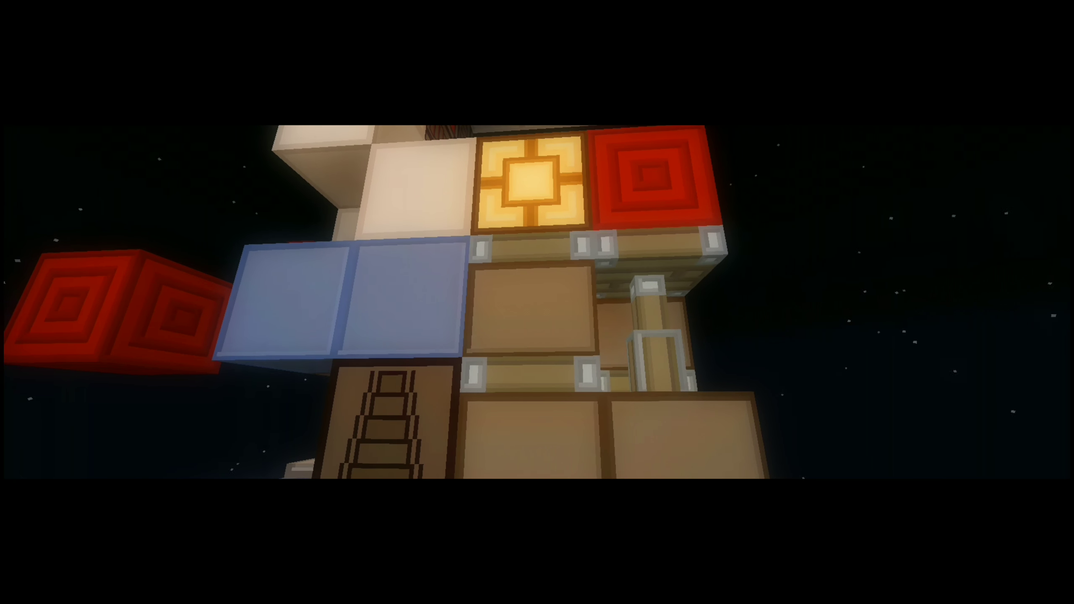
pyautogui.moveTo(537, 302)
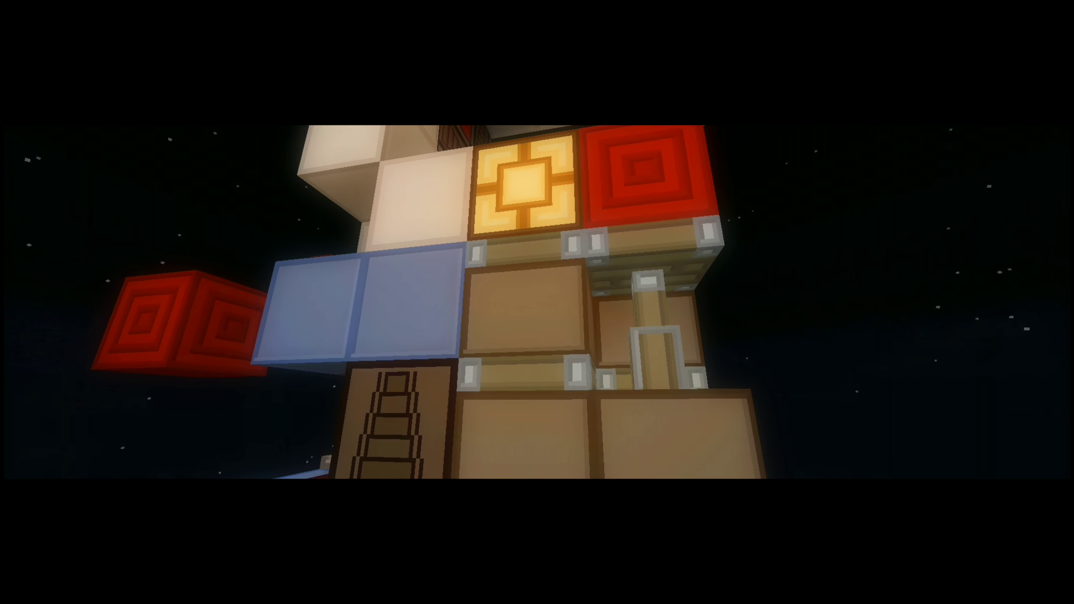
pyautogui.moveTo(537, 302)
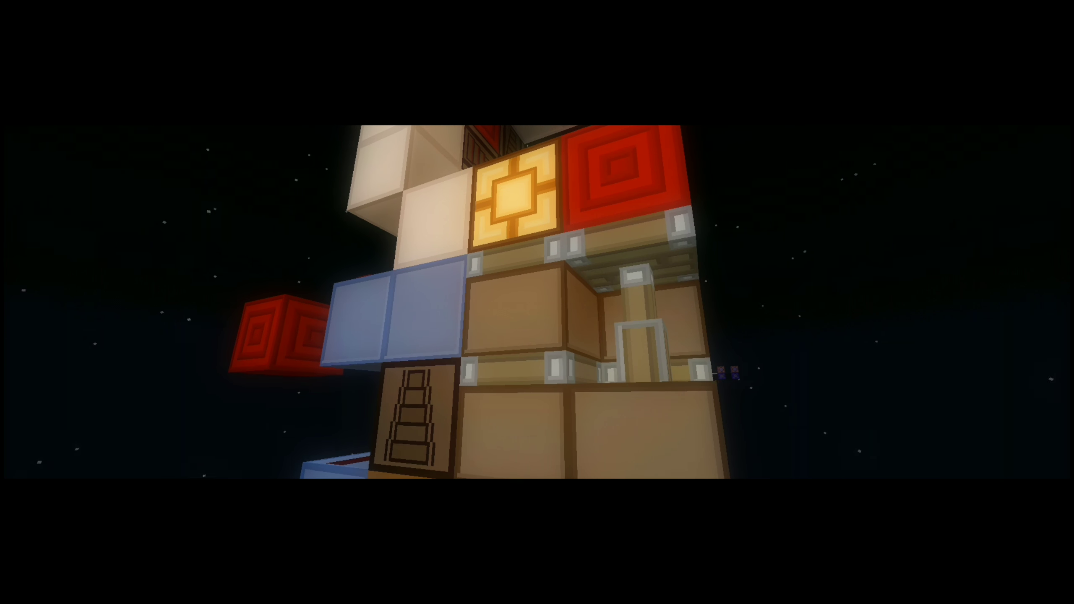
pyautogui.moveTo(536, 302)
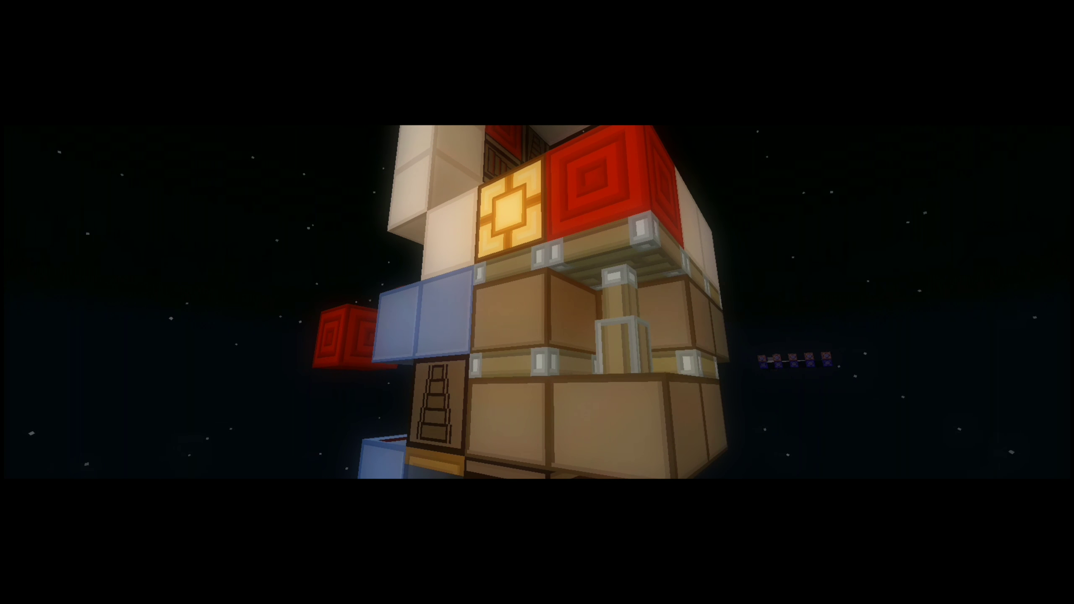
pyautogui.moveTo(537, 302)
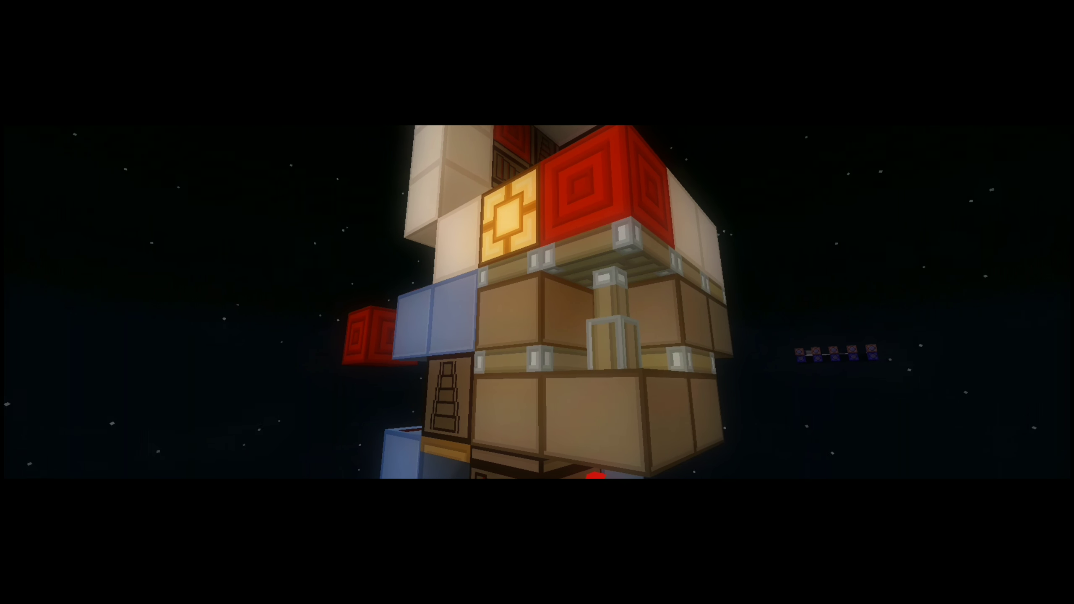